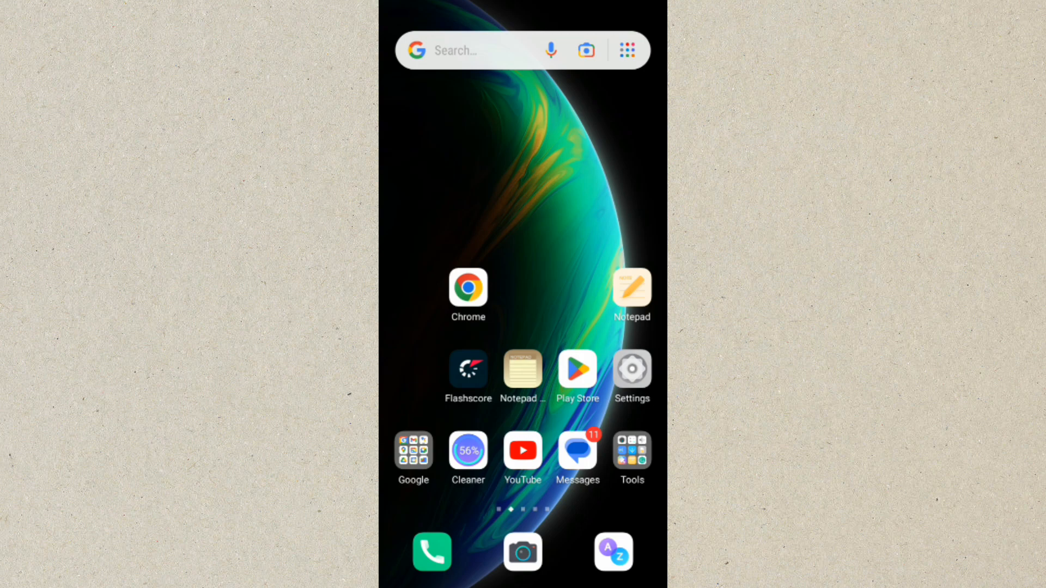
# - From device Settings, scroll to the bottom and enter the Google services page
pyautogui.click(631, 368)
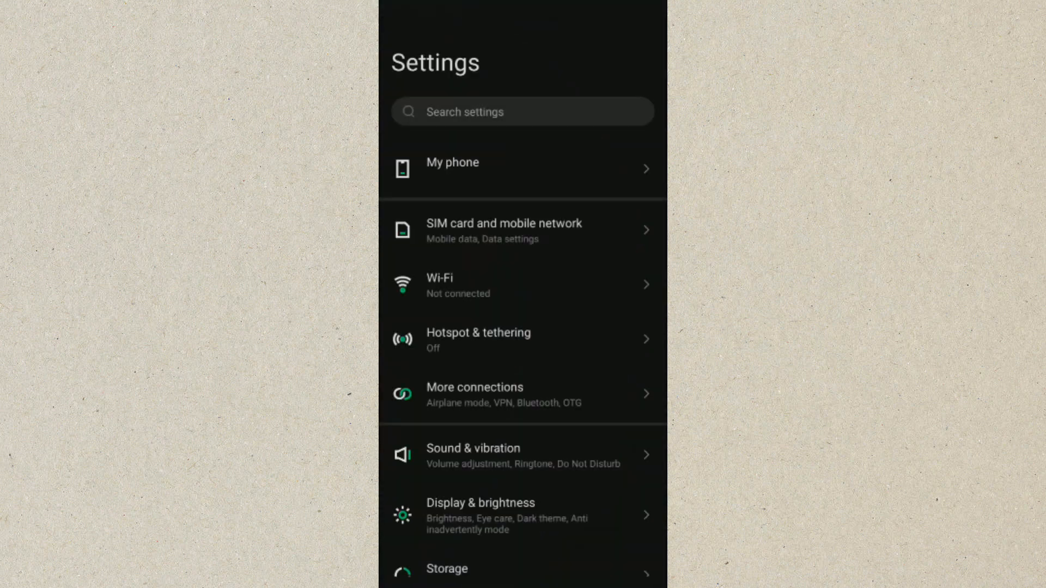
pyautogui.scroll(-3)
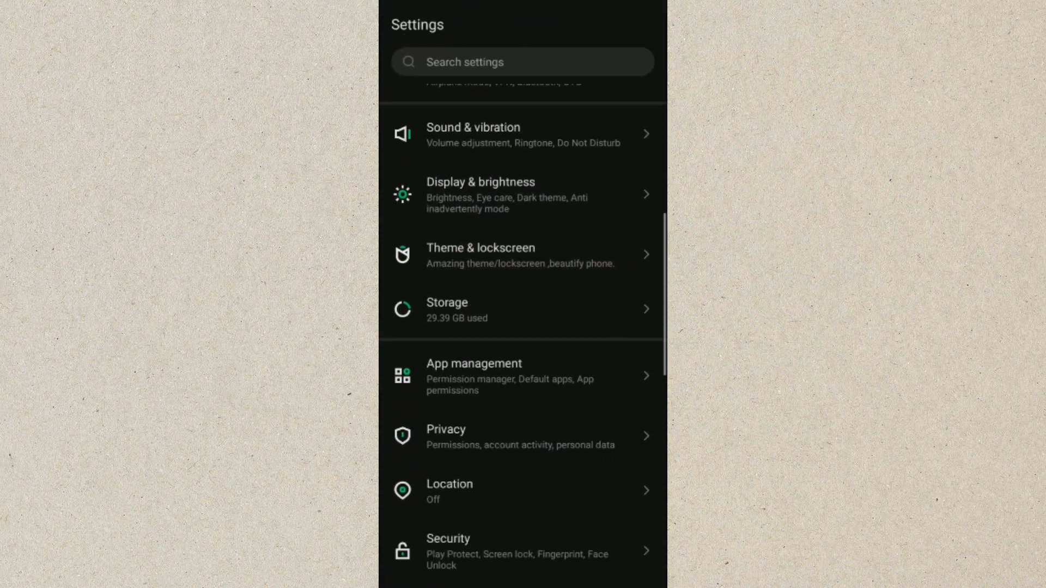
pyautogui.scroll(-3)
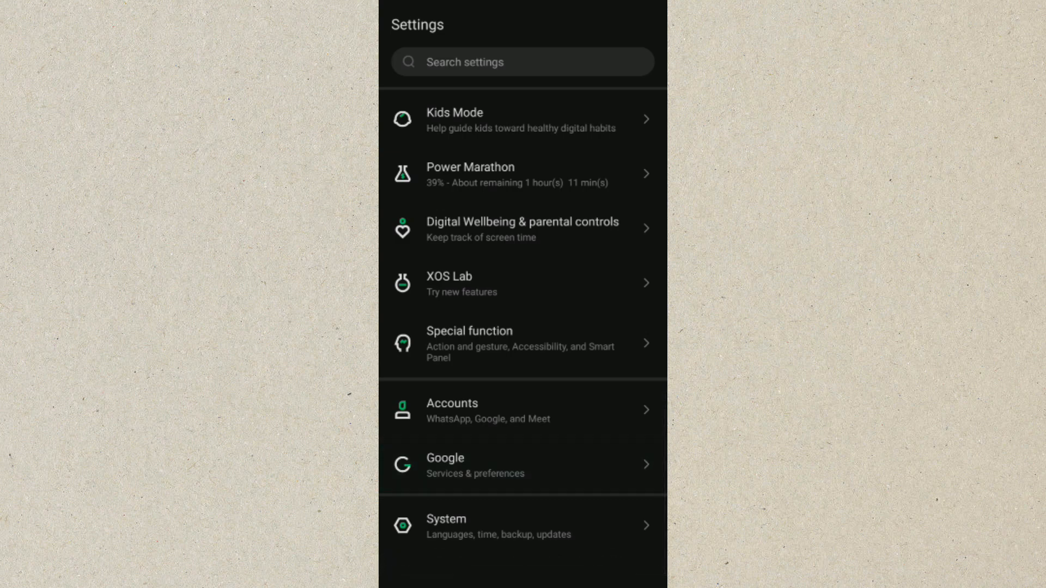
pyautogui.click(445, 464)
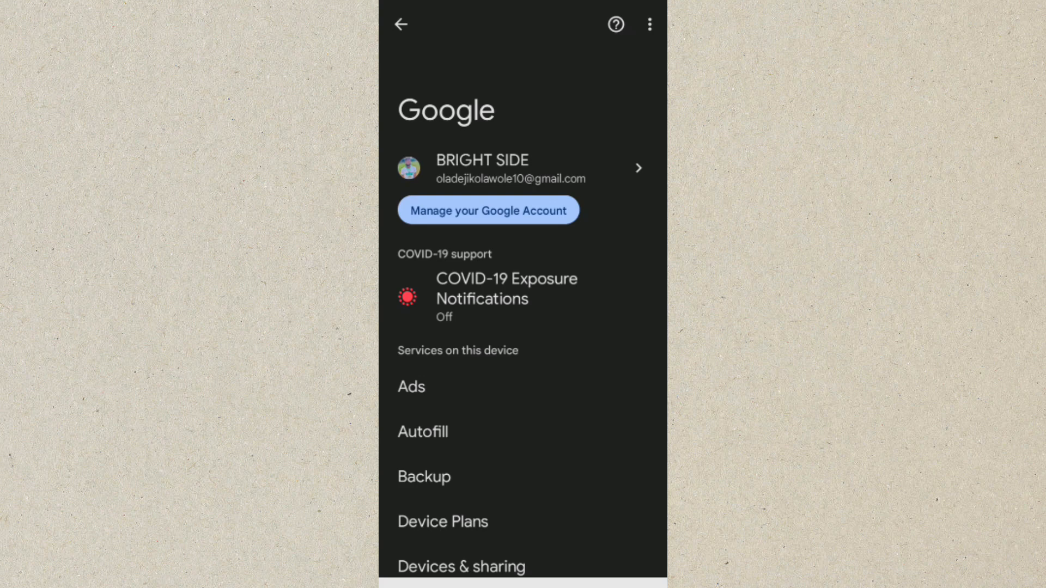
# - Go to Manage your Google Account, Security, and bring Your saved passwords into view
pyautogui.click(488, 210)
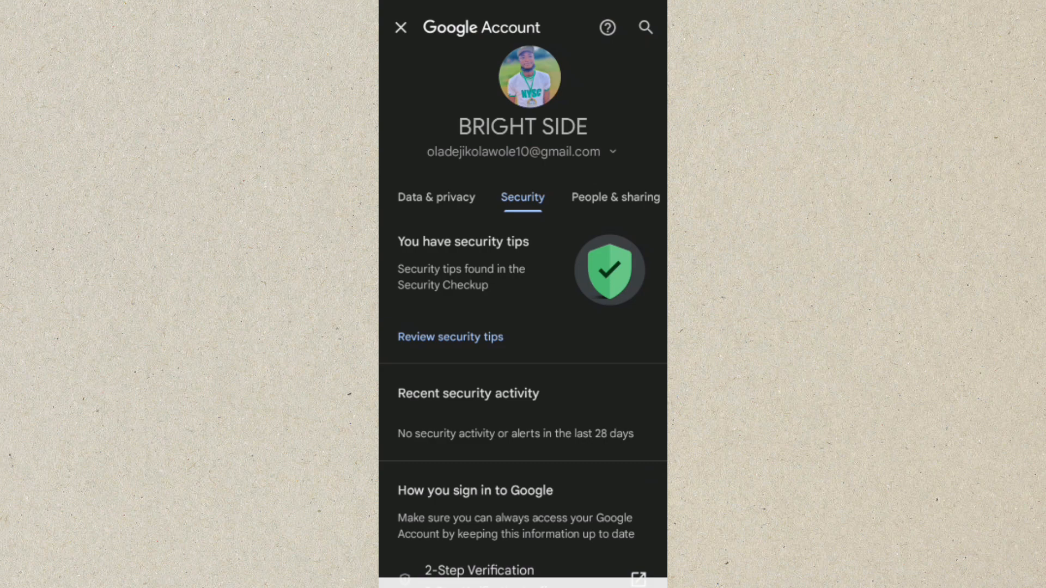
pyautogui.scroll(-3)
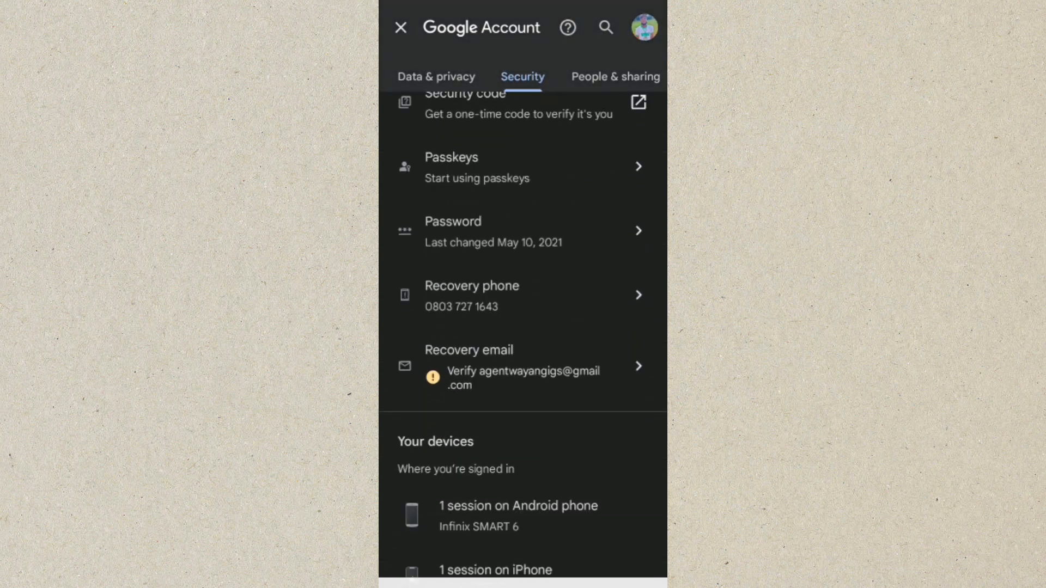
pyautogui.scroll(-3)
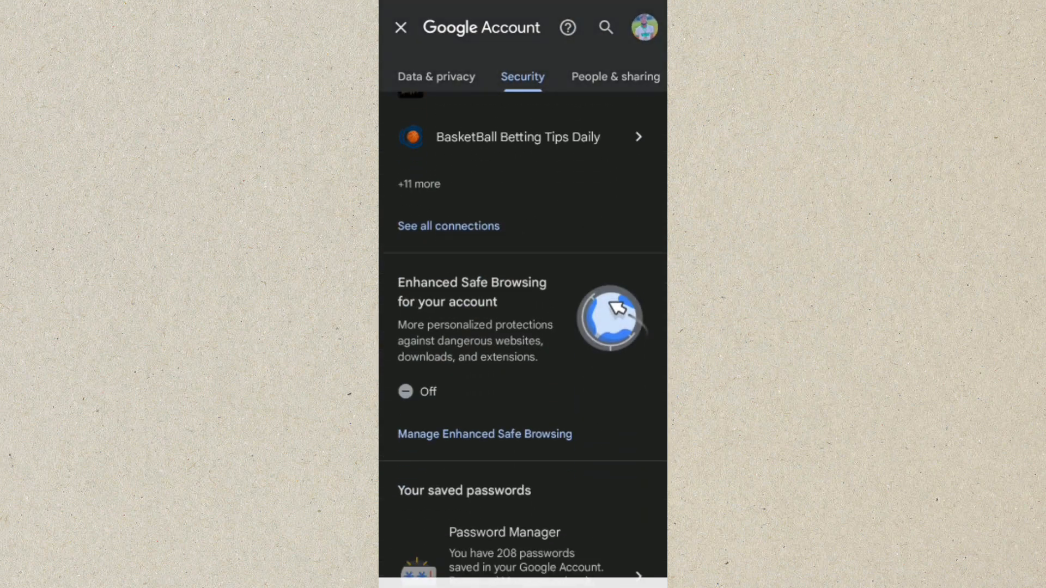
pyautogui.scroll(-3)
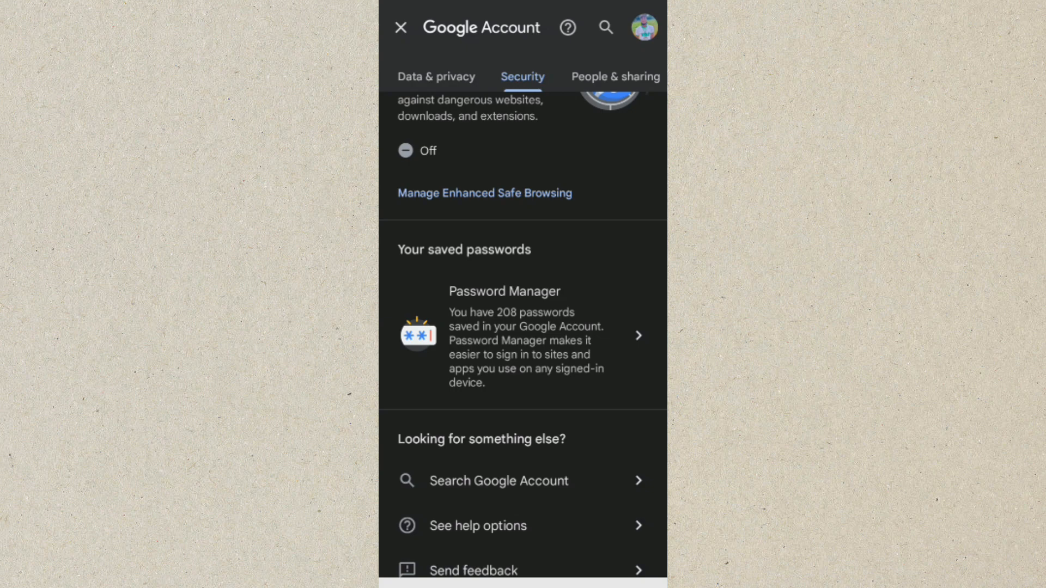
# - In Password Manager, search 'Ama' and show the saved amazon.com login entry
pyautogui.click(521, 336)
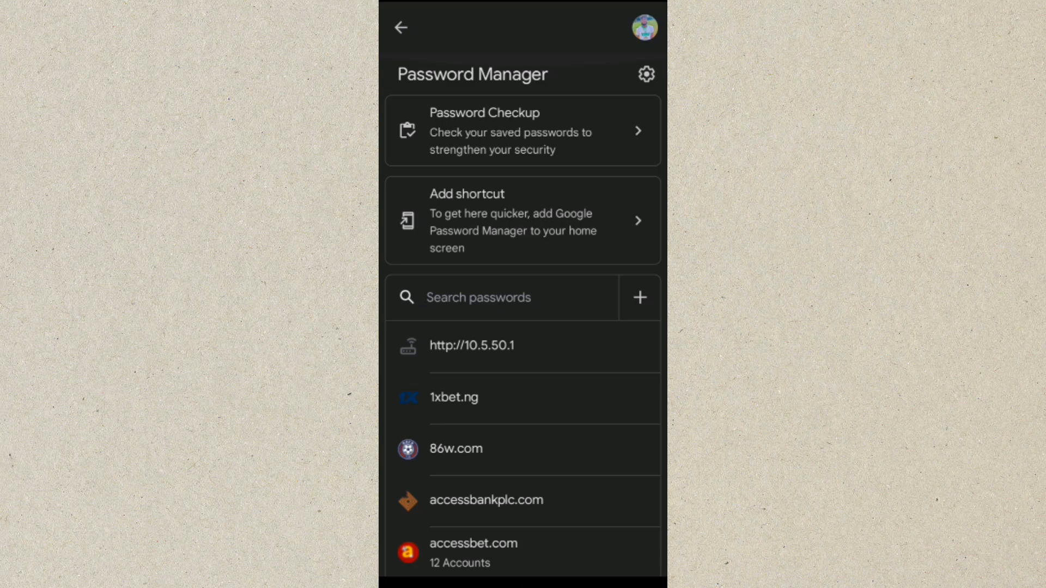
pyautogui.click(506, 297)
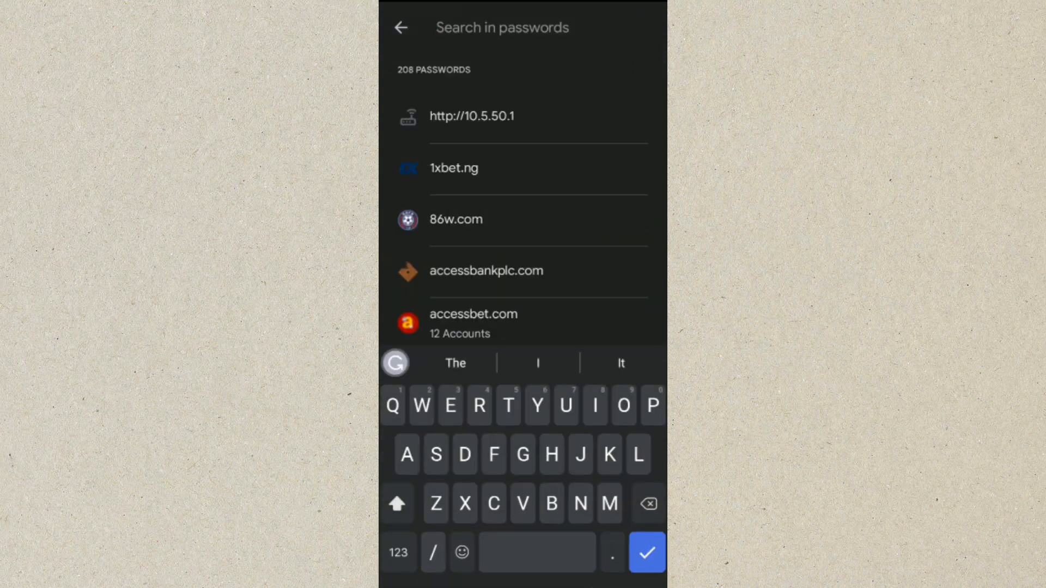
pyautogui.write('Ama')
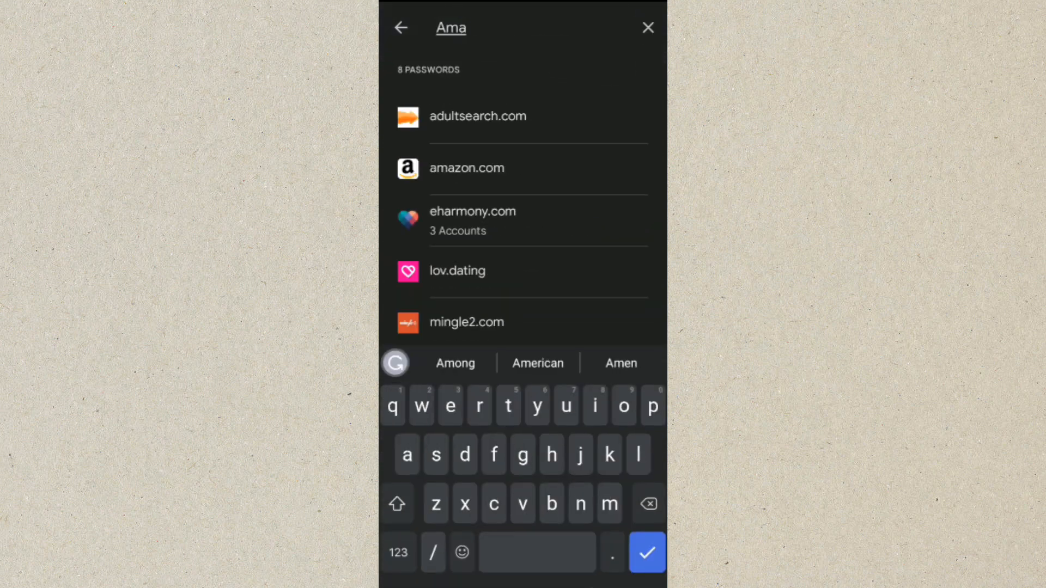
pyautogui.click(466, 168)
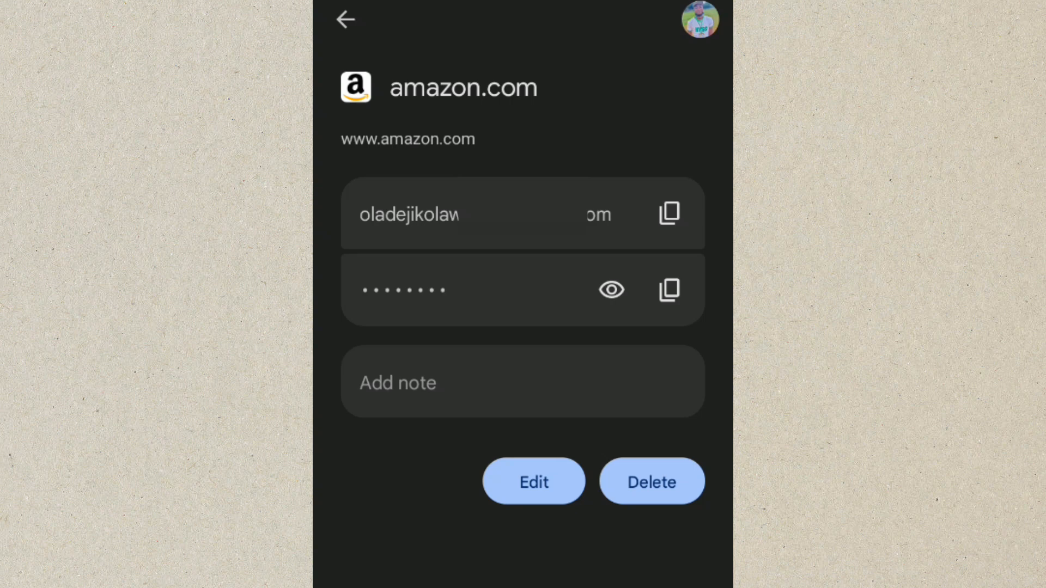